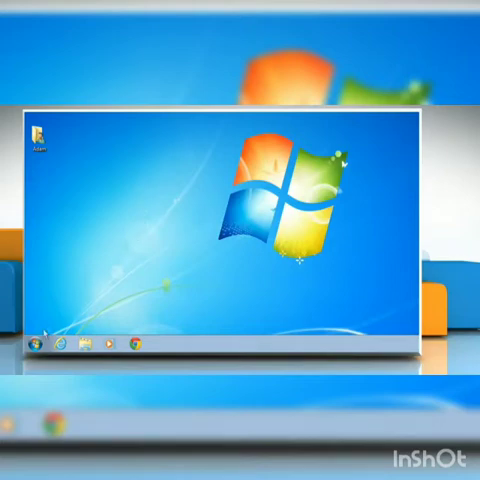
Step: Show the Windows 7 programs list and search for Paint by entering 'Pai' in the Start menu
left_click(38, 344)
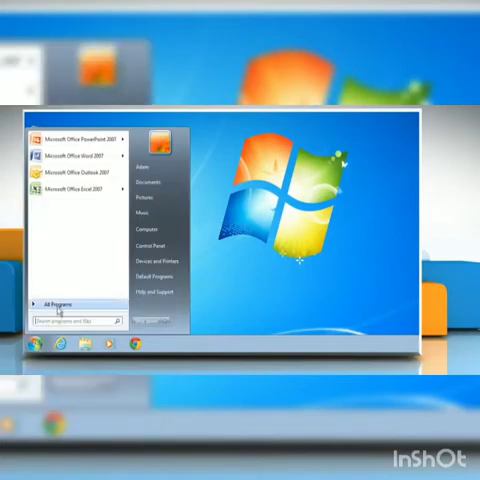
left_click(68, 304)
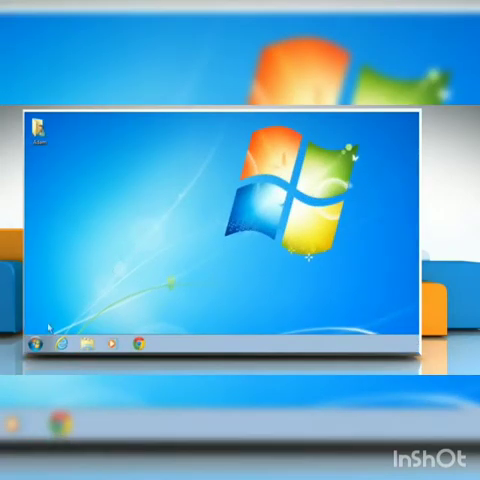
left_click(36, 352)
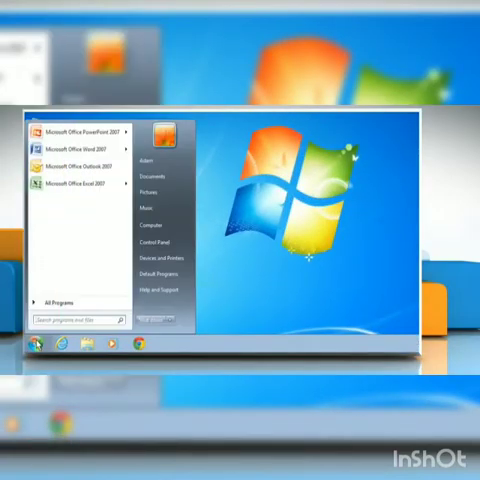
type("Pai")
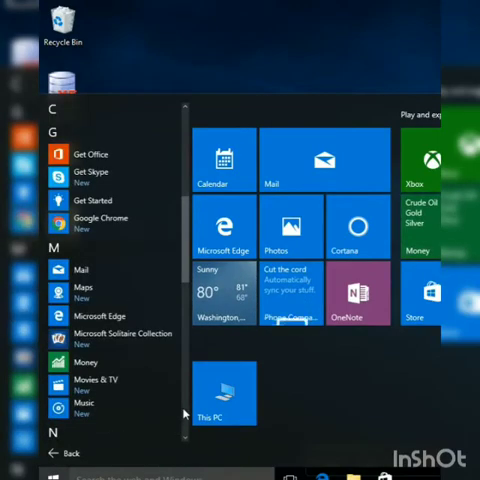
Step: Scroll the Windows 10 app list to W and expand the Windows Accessories group
scroll("down", 3)
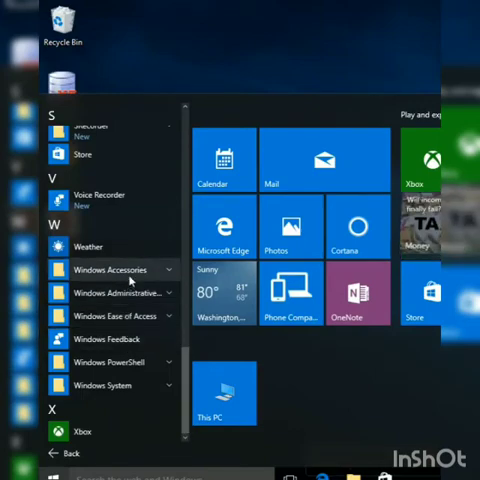
left_click(110, 268)
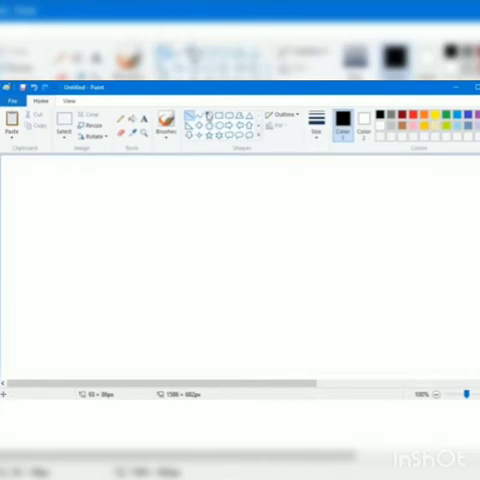
Step: Draw an outlined oval at the left and an outlined pentagon below the row of shapes
left_click_drag(112, 204, 164, 256)
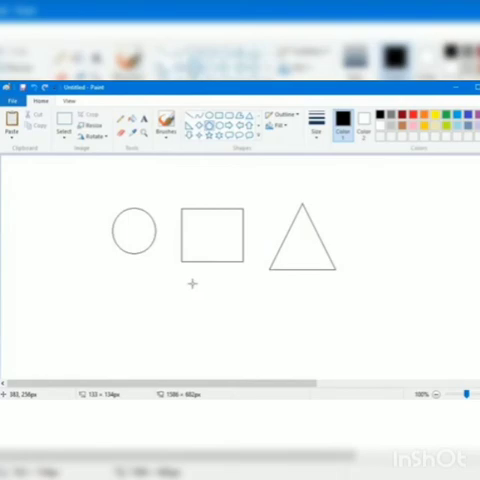
left_click_drag(192, 284, 264, 338)
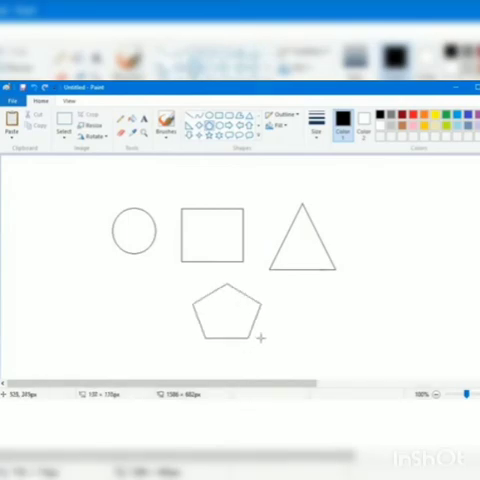